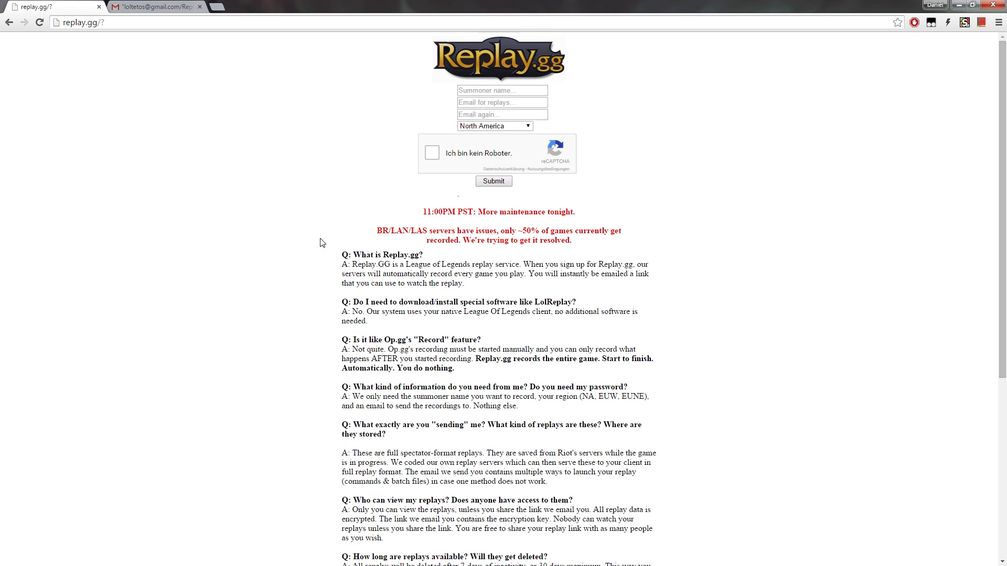
mouse_move(316, 245)
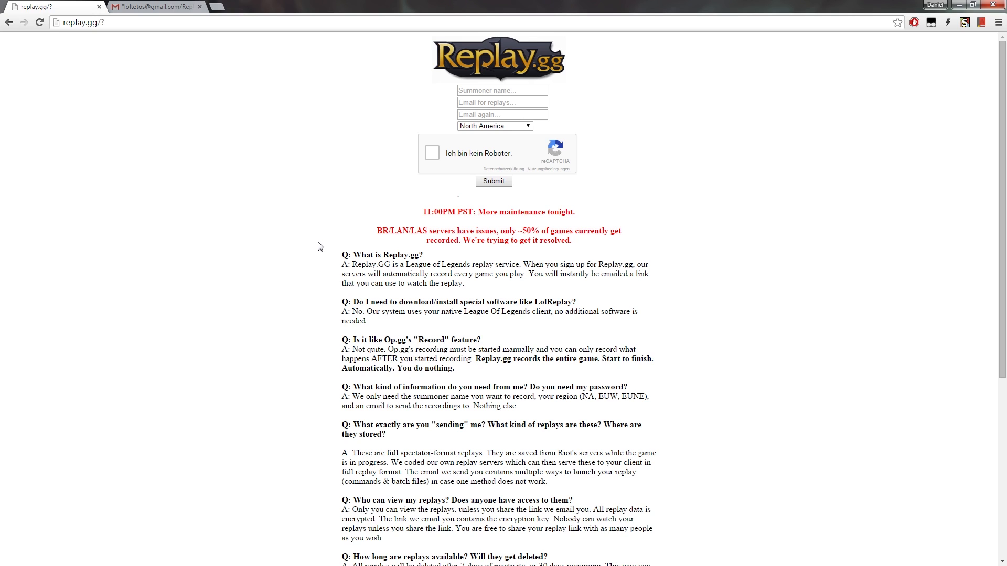
mouse_move(285, 347)
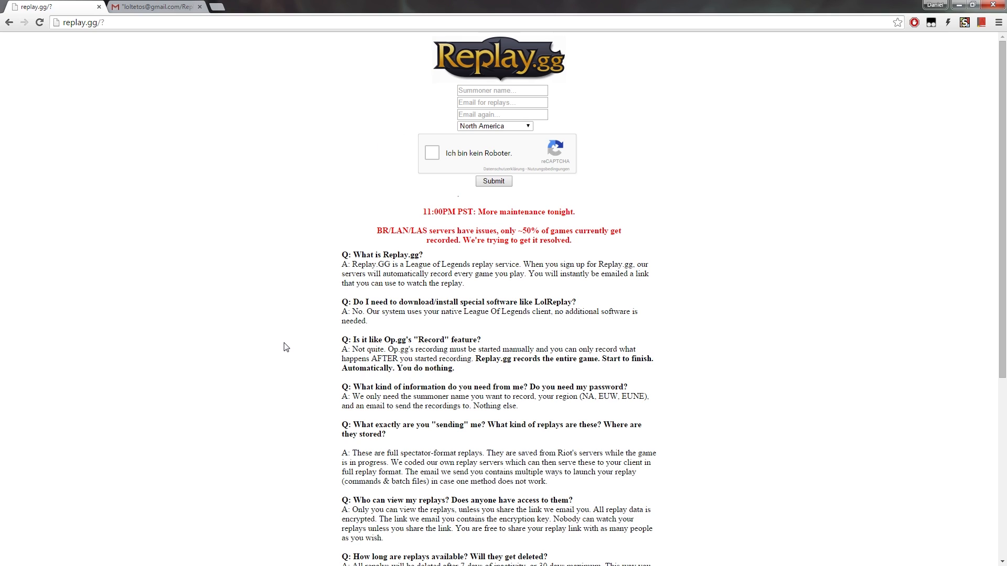
mouse_move(333, 226)
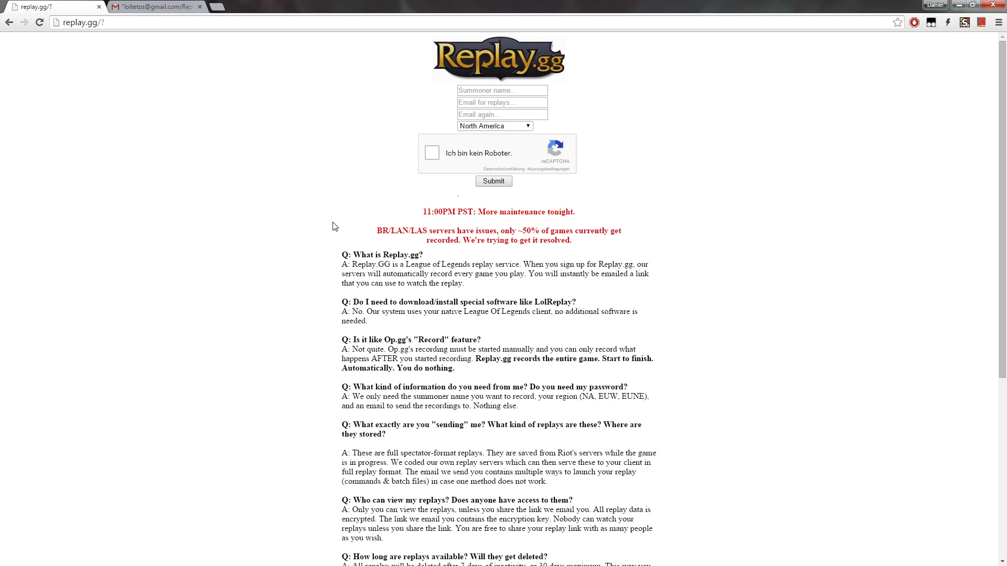
mouse_move(332, 229)
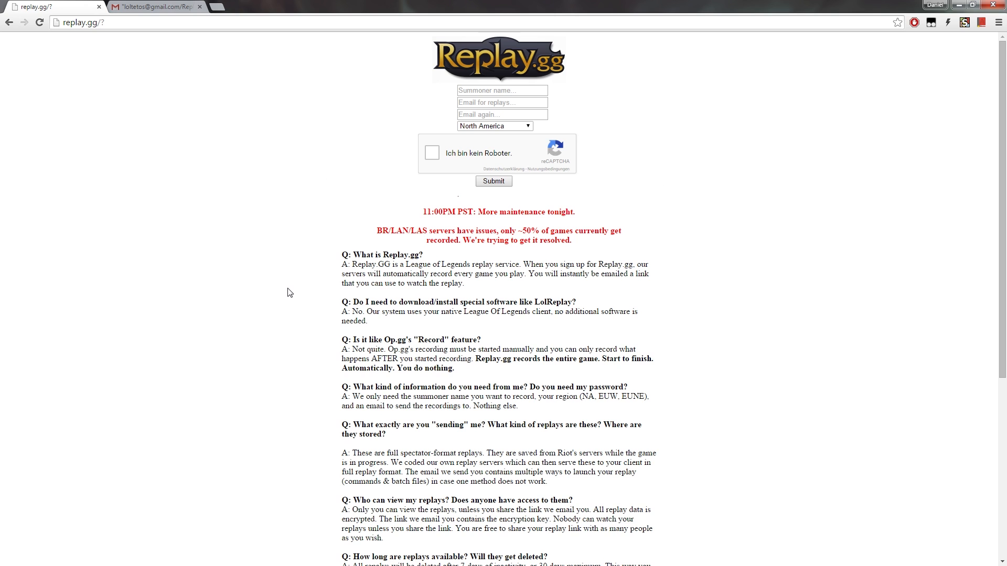
mouse_move(773, 300)
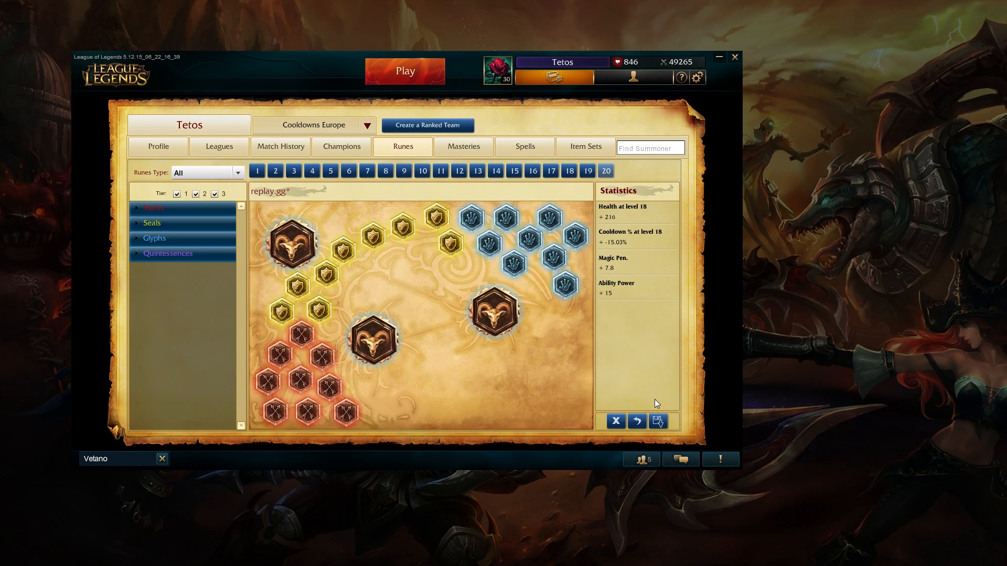
mouse_move(339, 212)
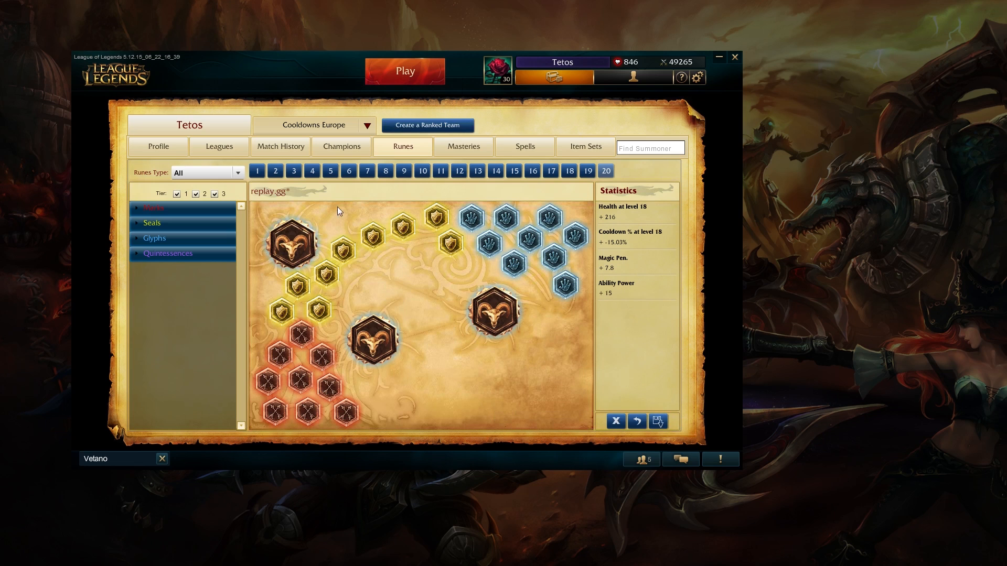
mouse_move(250, 190)
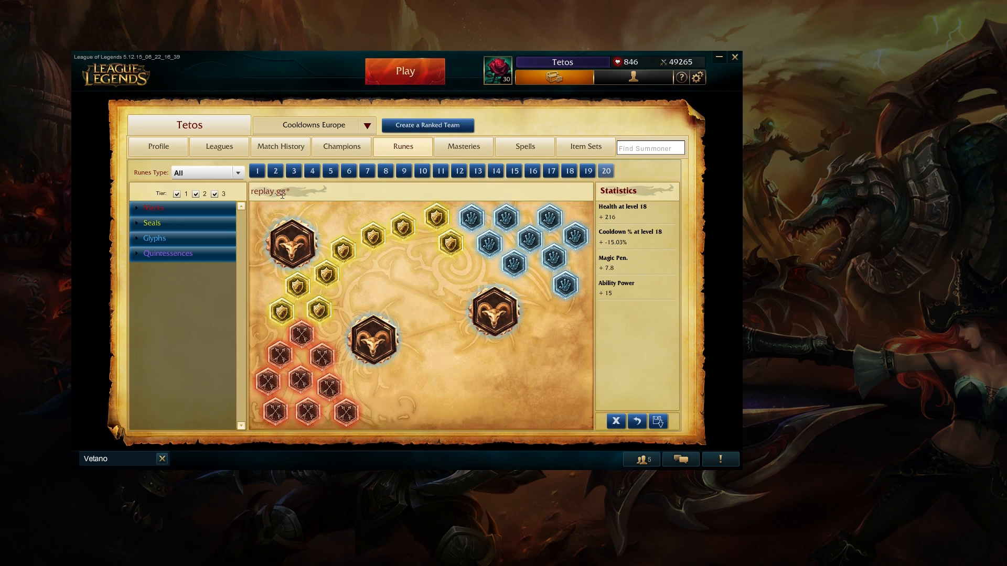
mouse_move(578, 309)
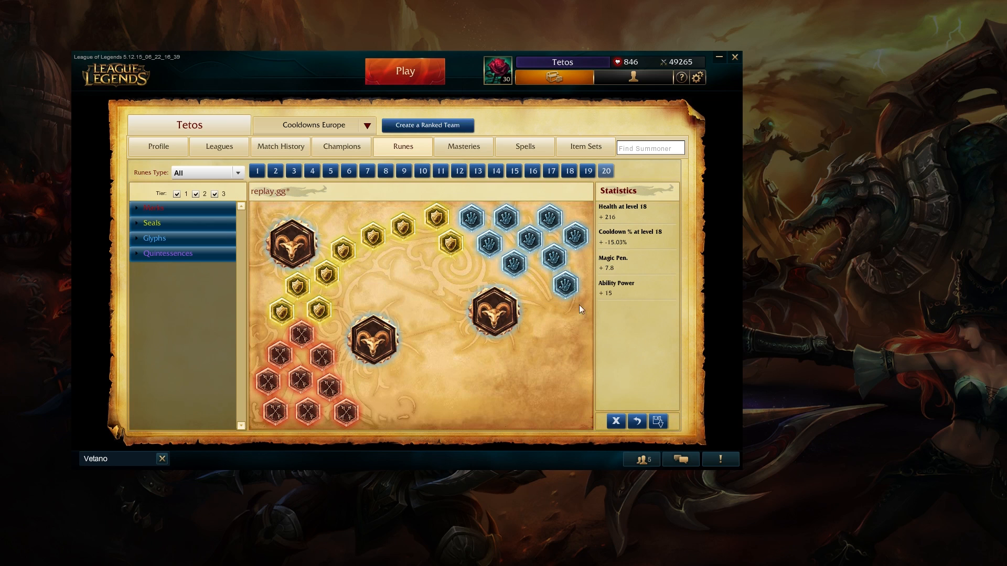
mouse_move(637, 422)
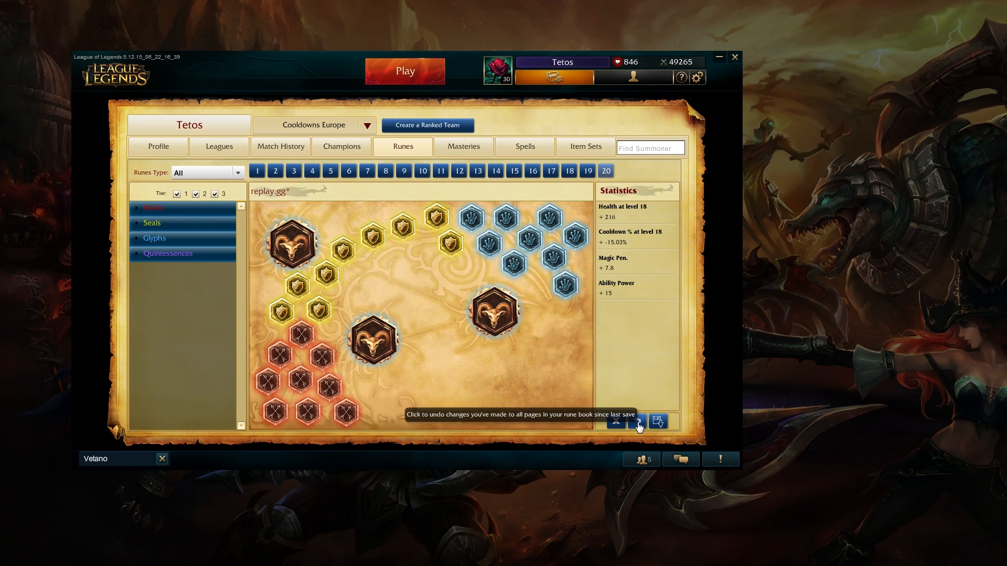
Undo the unsaved 'replay gg' rune page edits and return to the Replay.gg signup tab.
left_click(637, 421)
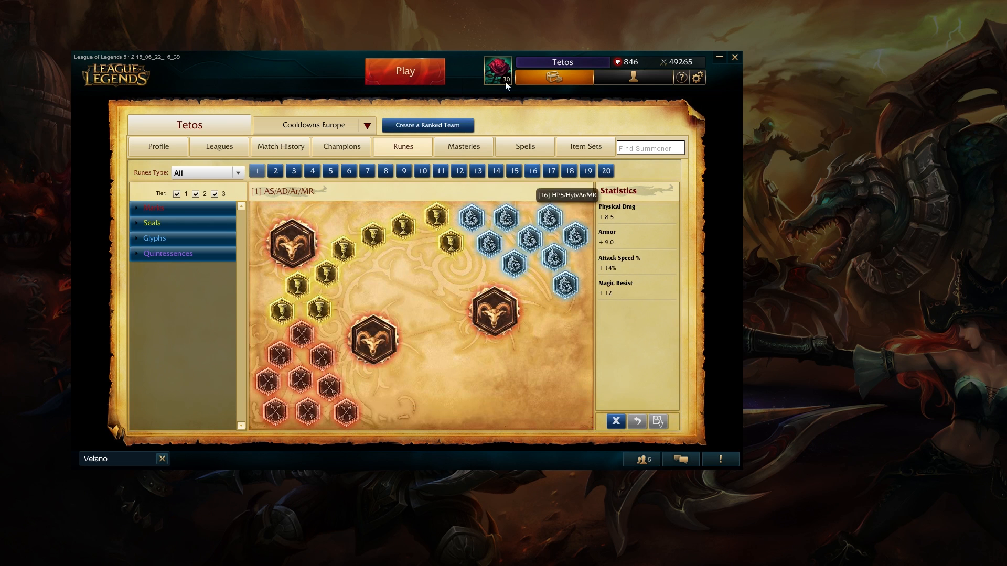
left_click(51, 6)
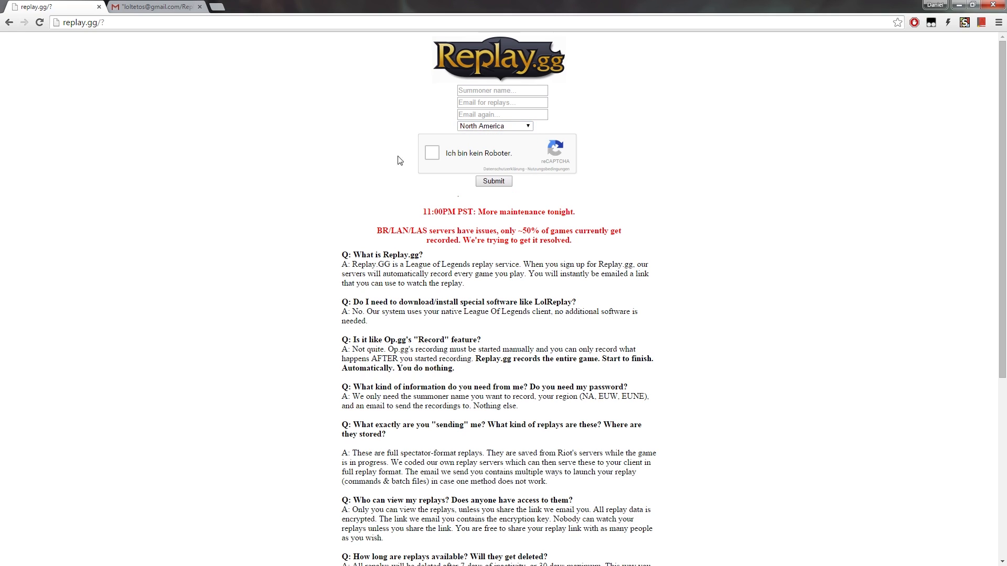
Tick the 'Ich bin kein Roboter' reCAPTCHA checkbox on the signup form.
left_click(431, 153)
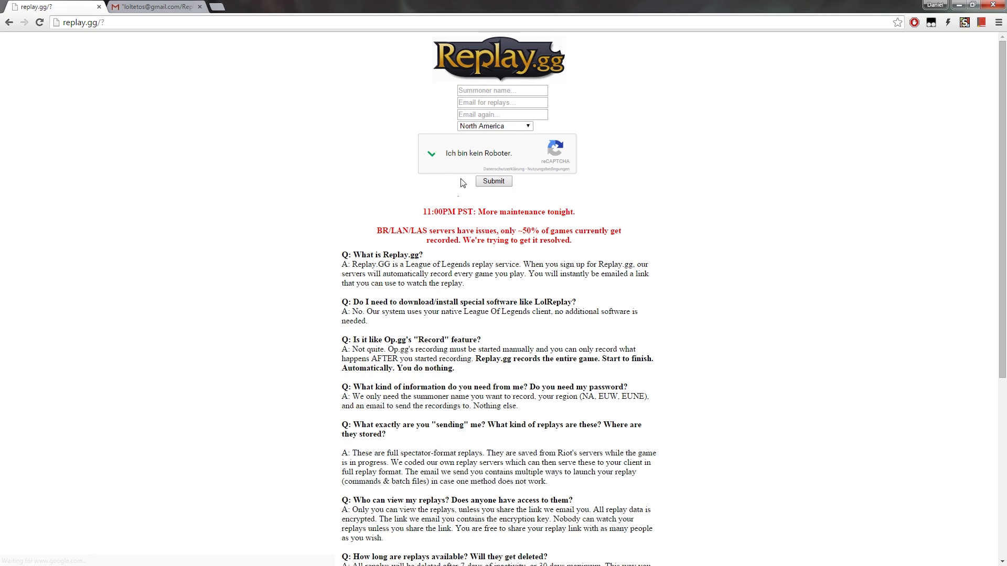
left_click(431, 153)
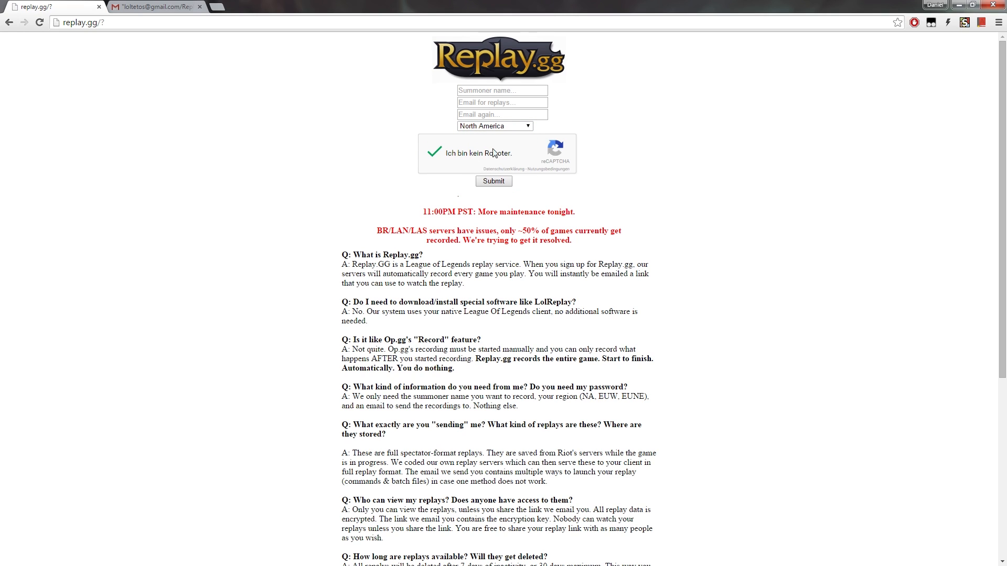
mouse_move(516, 162)
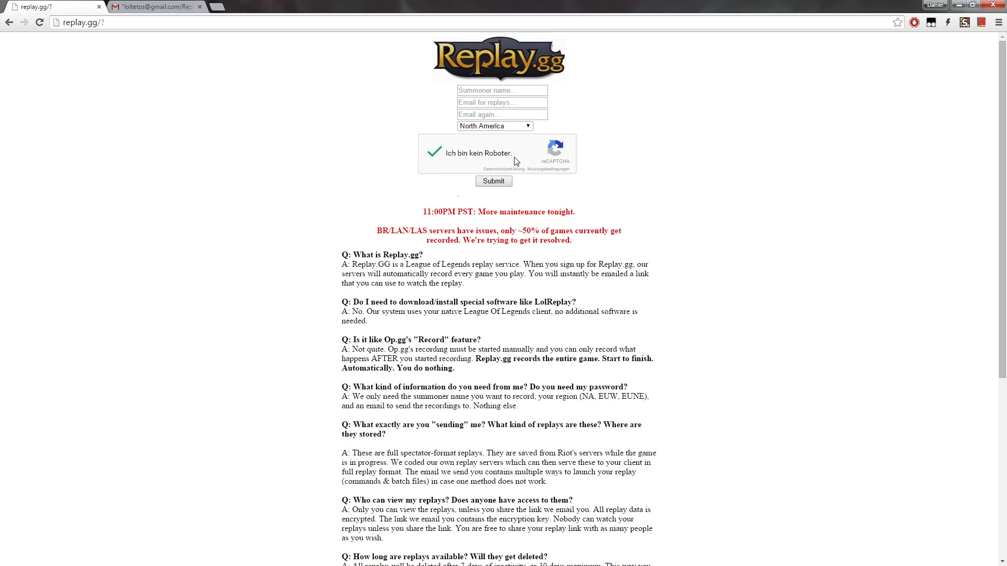
mouse_move(450, 153)
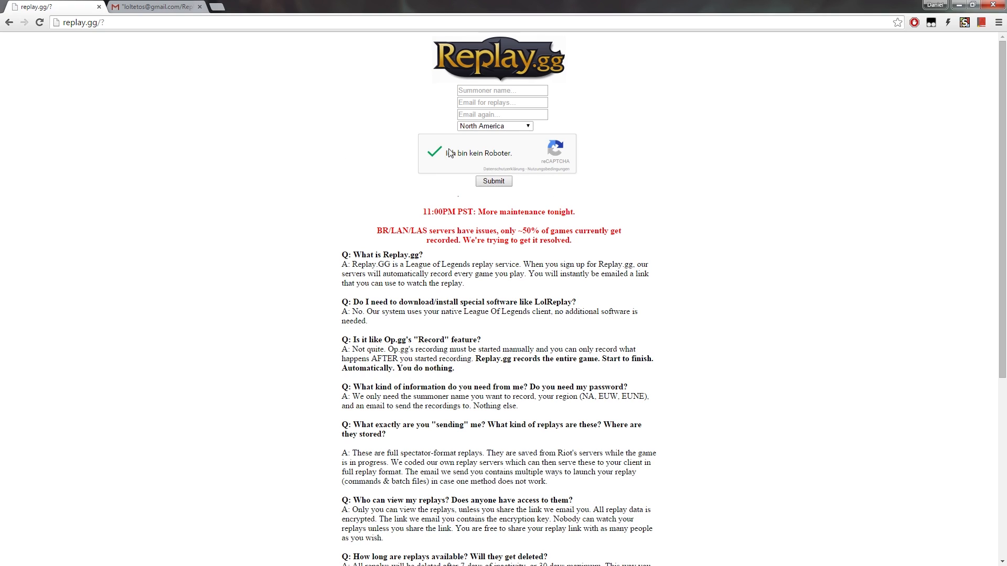
mouse_move(437, 193)
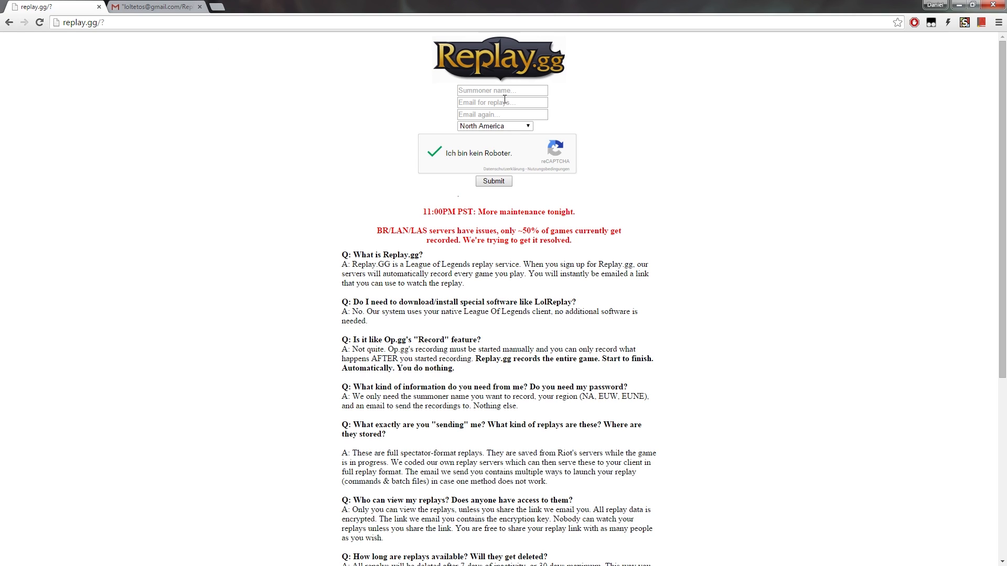
mouse_move(442, 199)
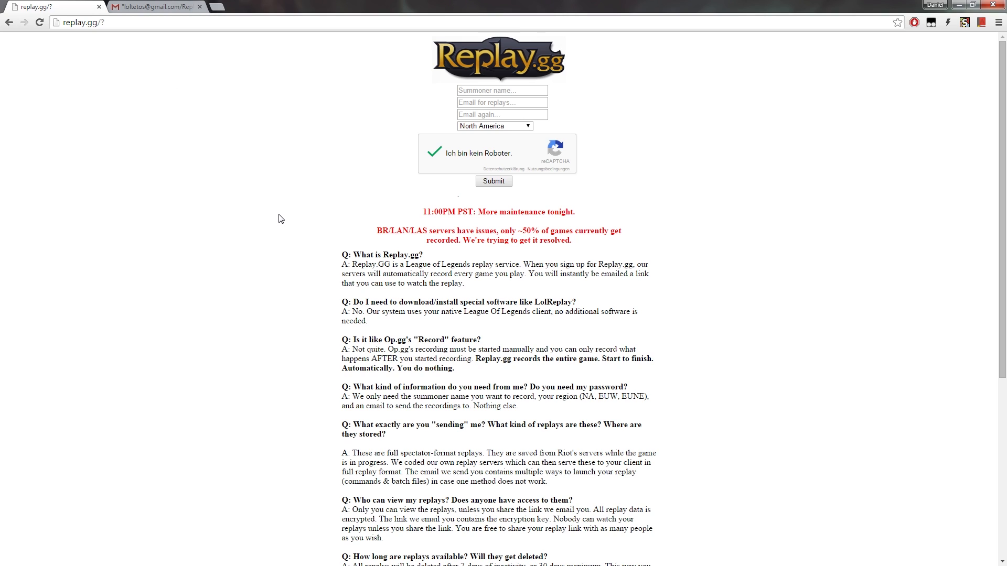
mouse_move(242, 78)
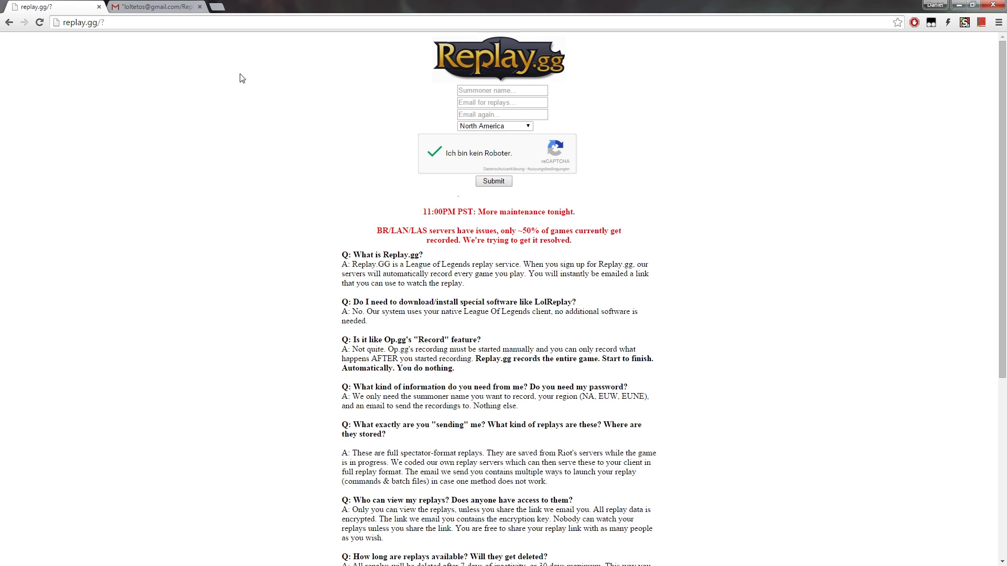
mouse_move(154, 6)
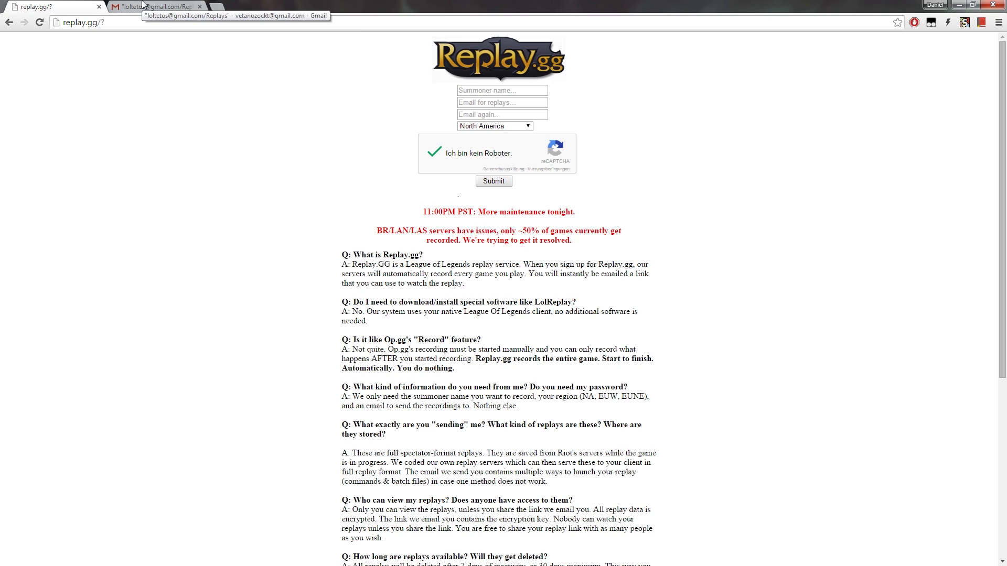
Switch to the Gmail inbox listing the Replay.GG match emails.
left_click(155, 6)
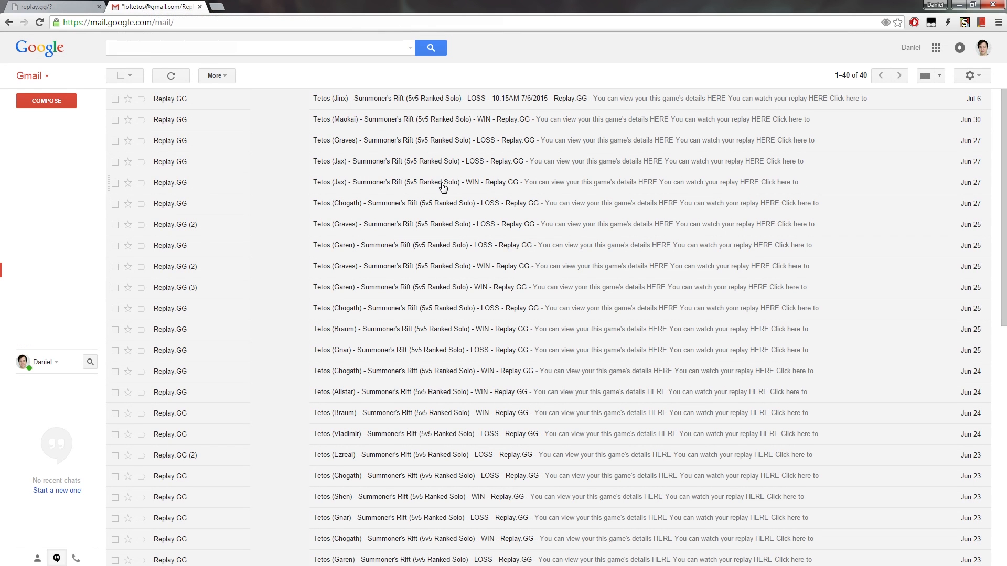
mouse_move(133, 330)
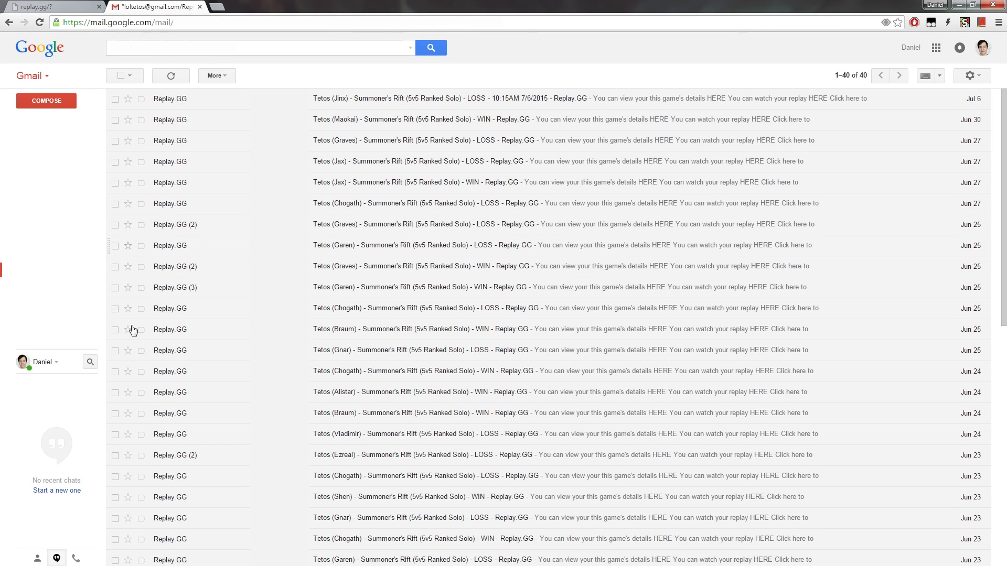
mouse_move(193, 187)
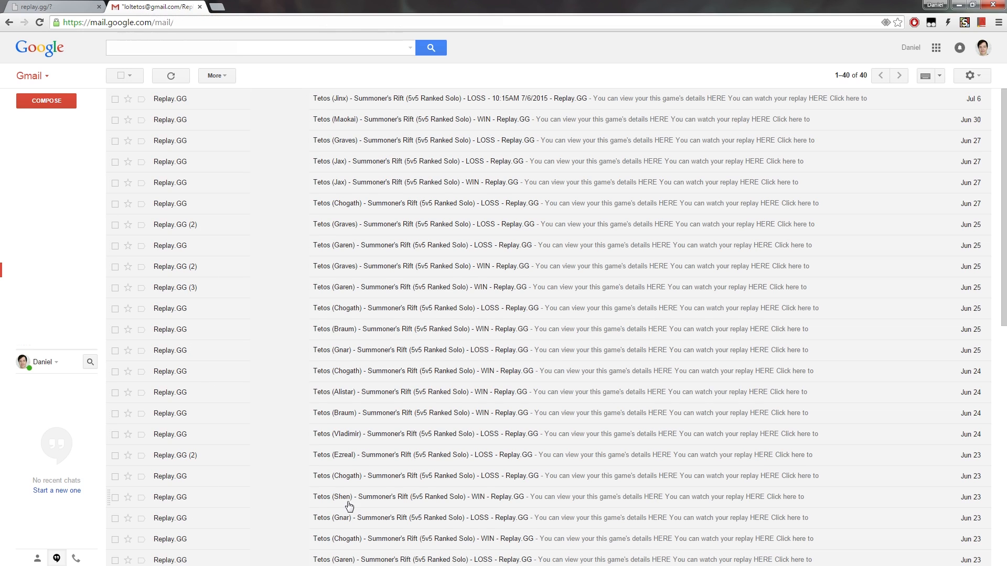
mouse_move(505, 486)
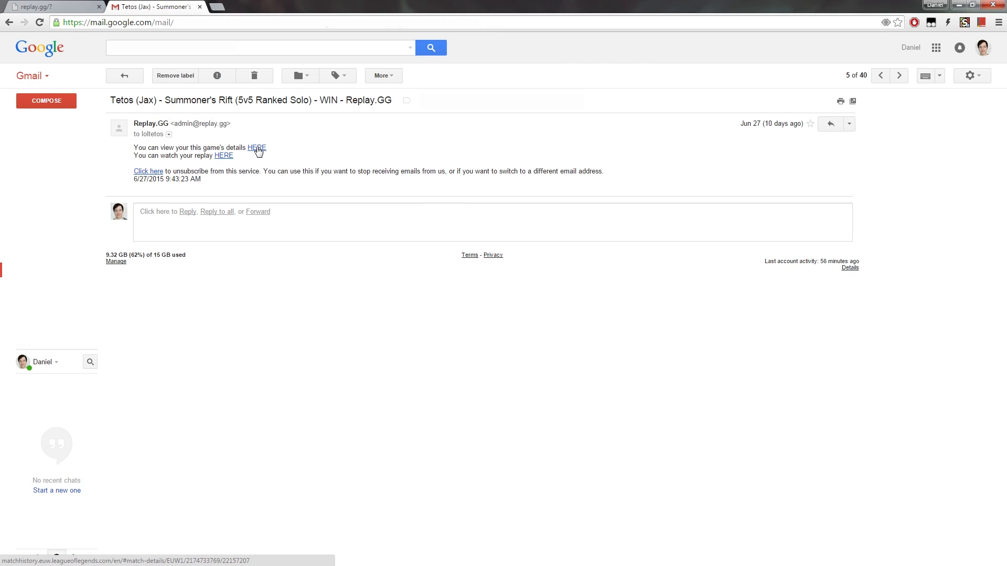
View the Jax win's match details via the first HERE link, then follow the second HERE replay link.
left_click(256, 148)
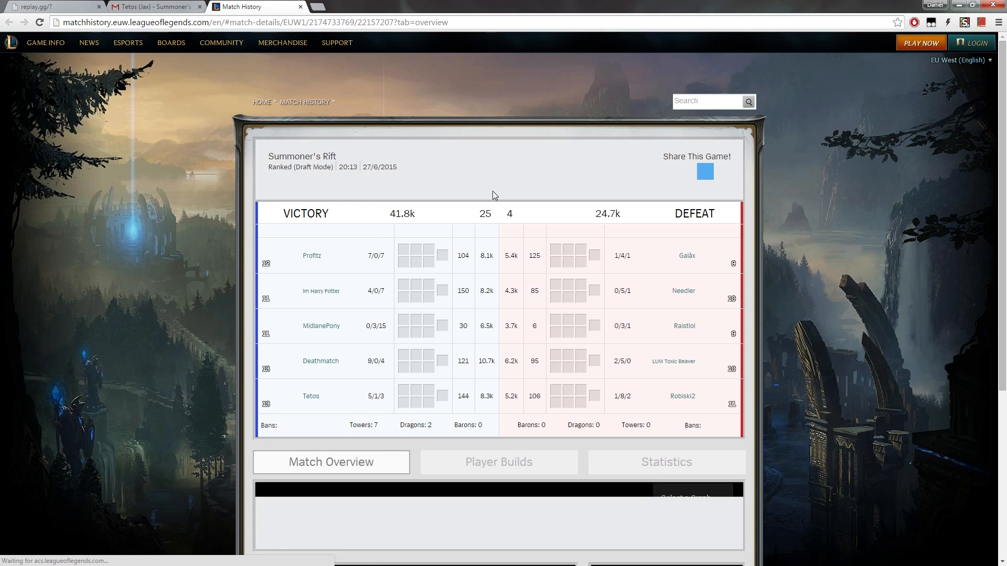
scroll("down", 3)
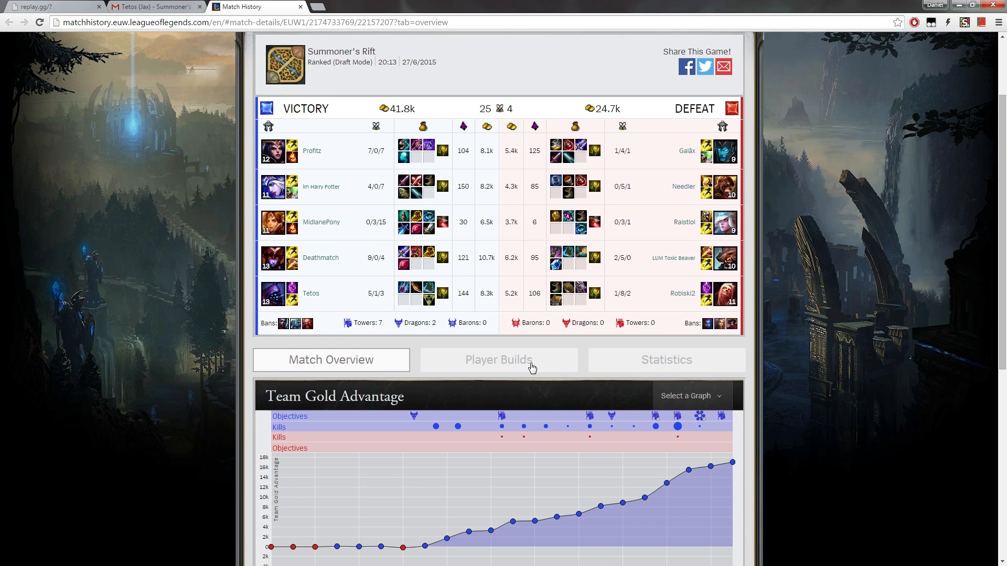
left_click(498, 359)
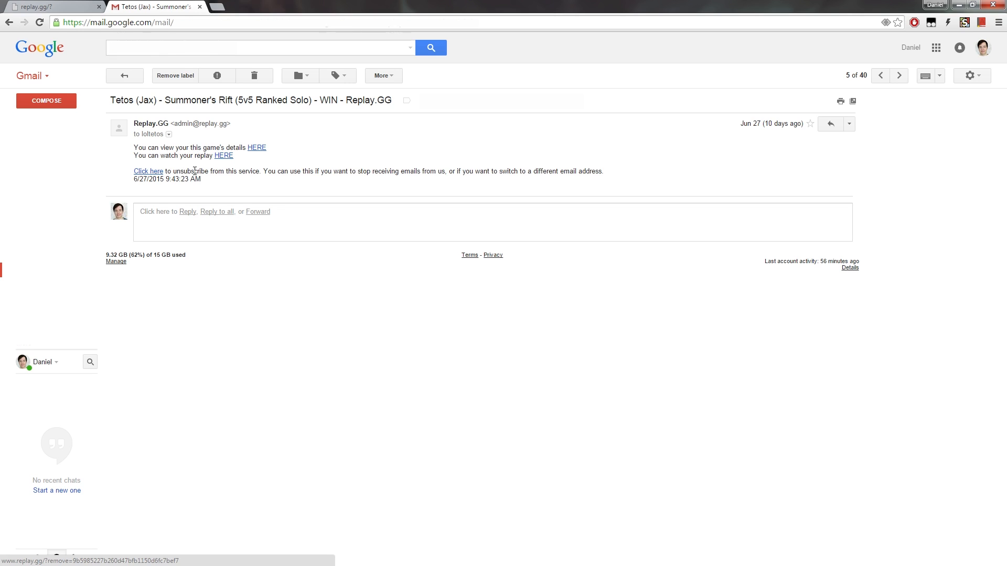
mouse_move(223, 155)
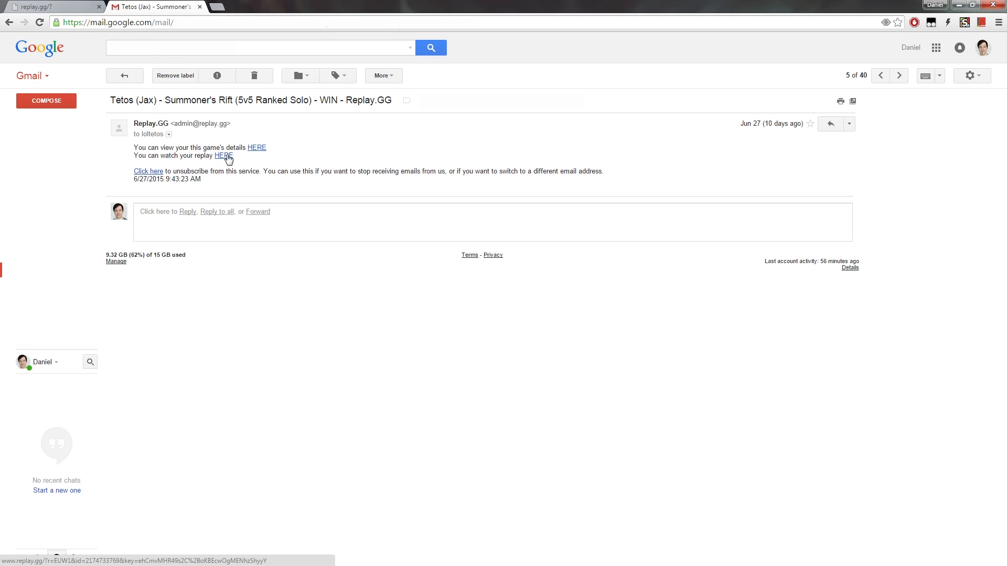
left_click(224, 156)
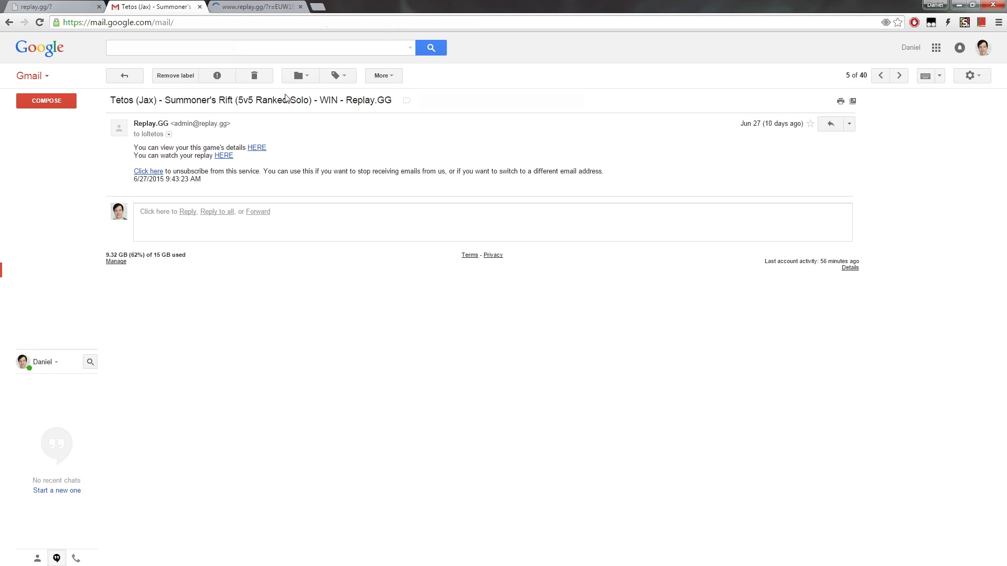
On the replay page, download the Windows .bat file and run it past the Ausführen security warning.
left_click(257, 6)
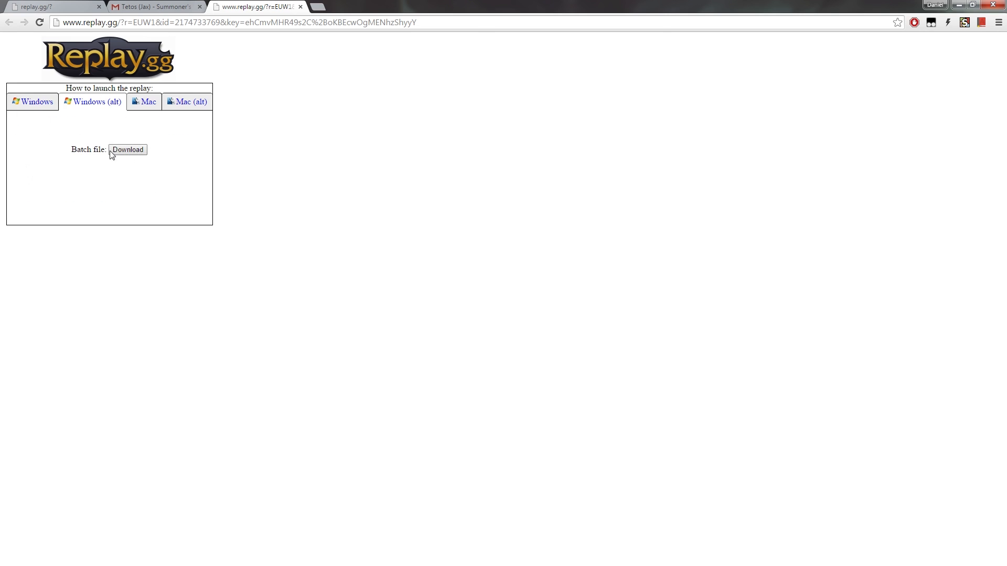
left_click(128, 150)
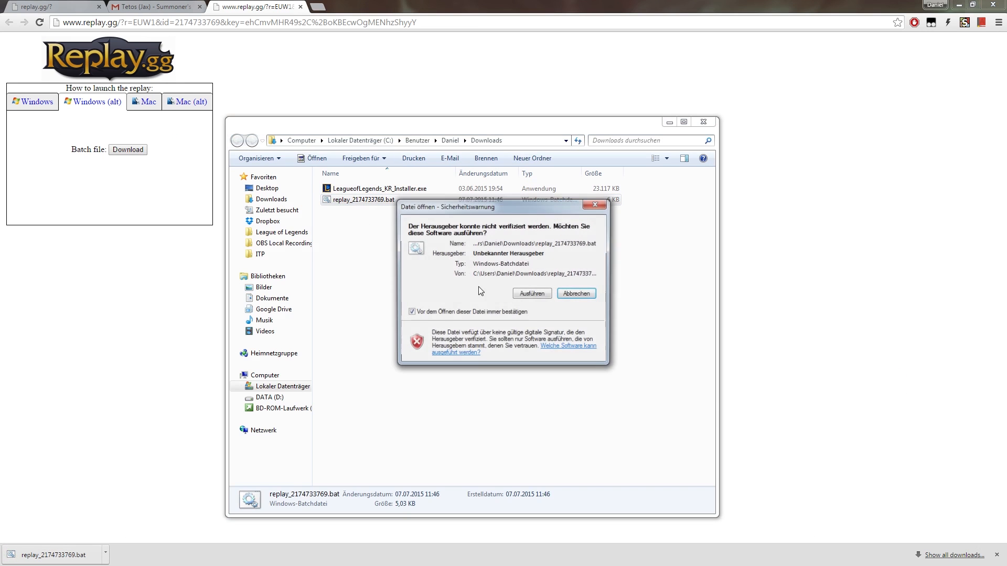
left_click(530, 294)
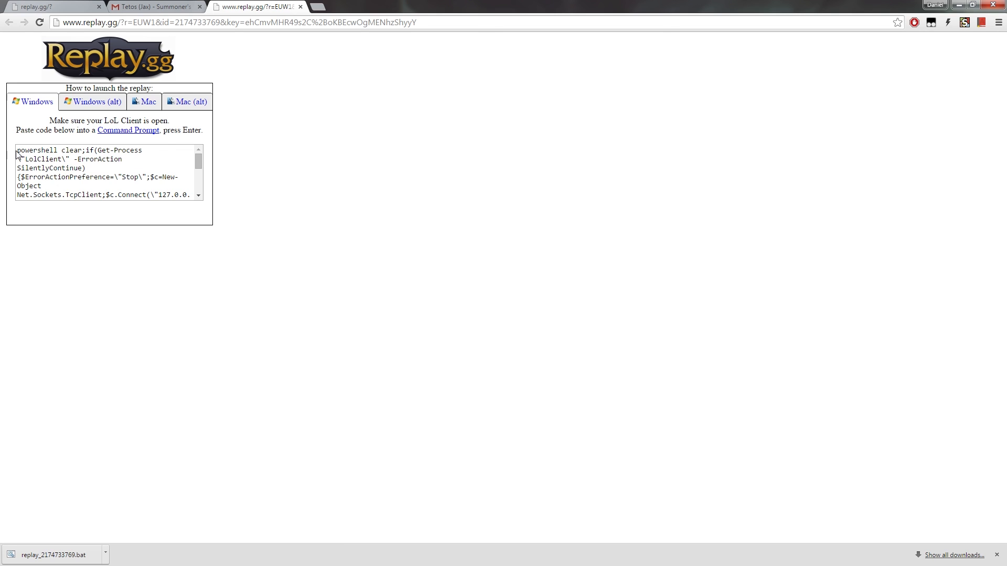
Select the whole PowerShell launch command in the code box and copy it.
key("ctrl+a")
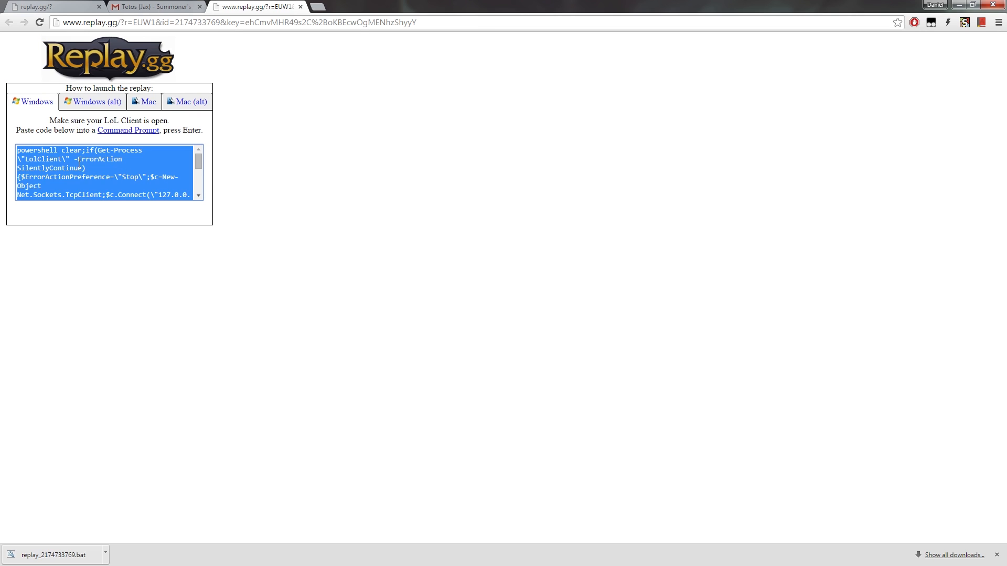
left_click(109, 170)
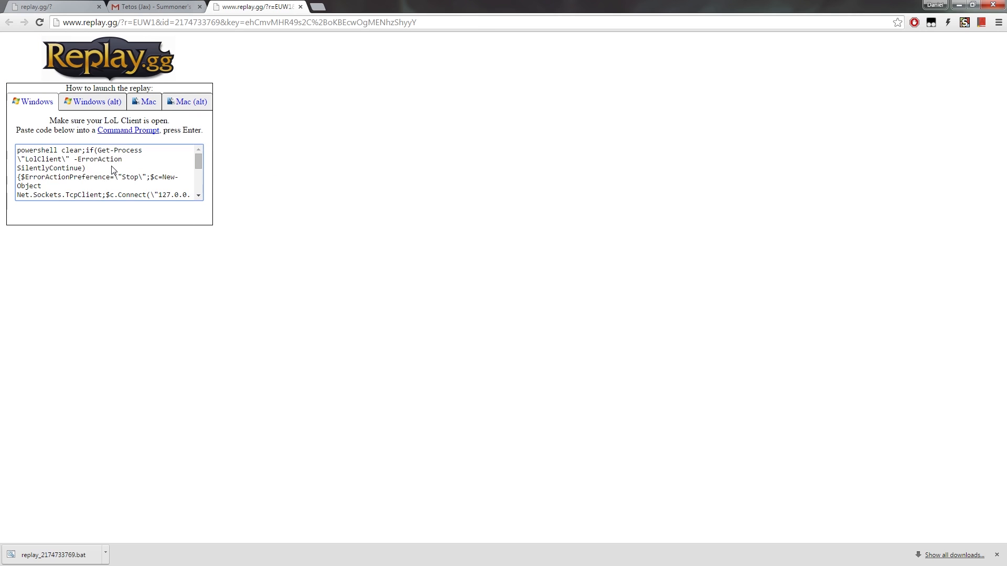
right_click(112, 170)
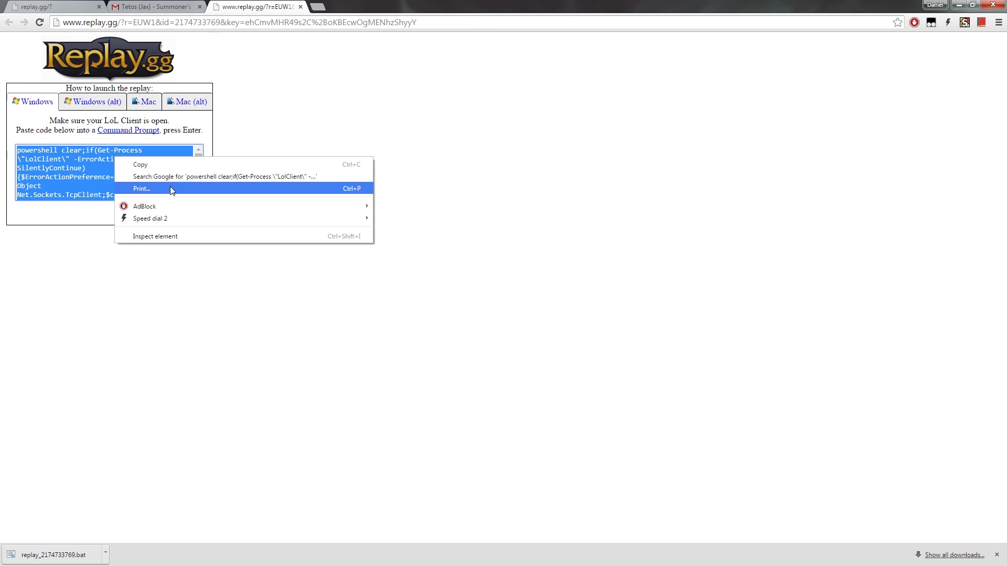
left_click(342, 189)
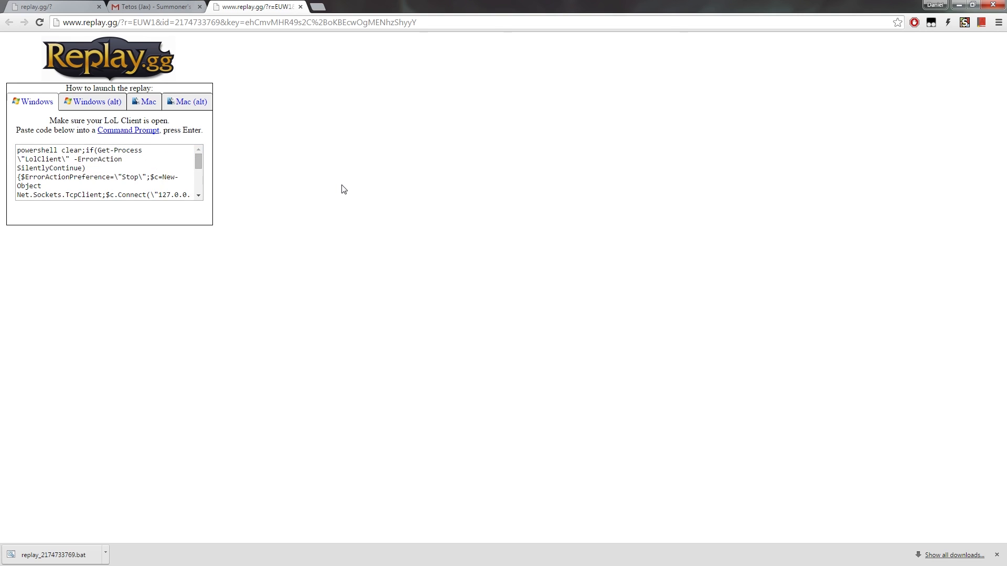
mouse_move(316, 194)
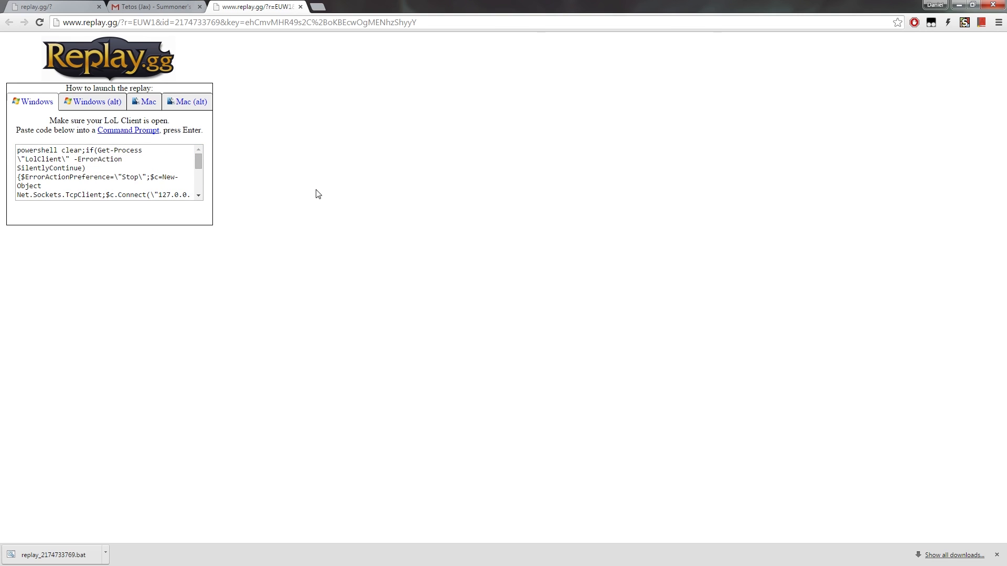
mouse_move(828, 427)
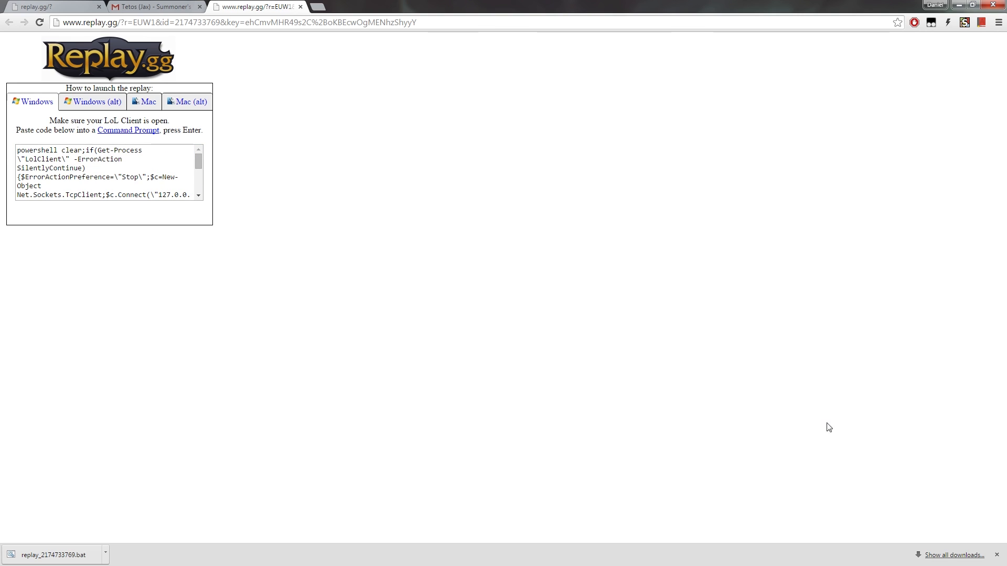
mouse_move(599, 383)
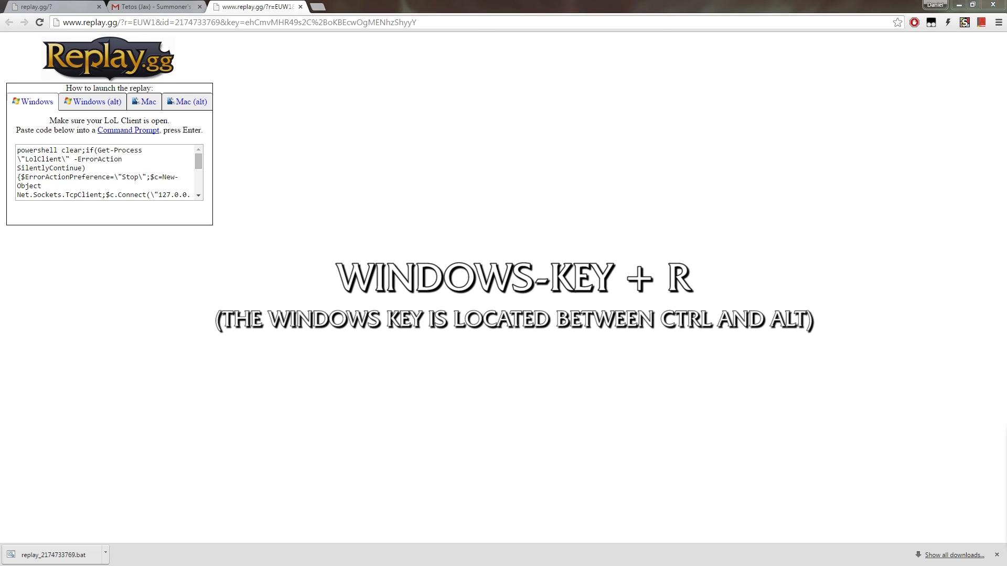
Start cmd via Win+R, paste the PowerShell command with Einfügen and run it to load the replay.
key("win+r")
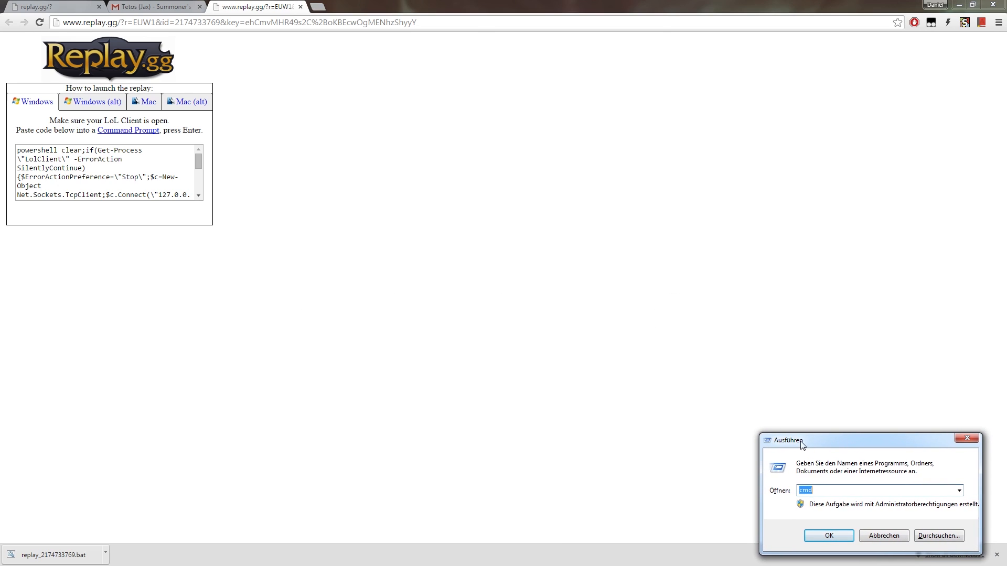
left_click(828, 536)
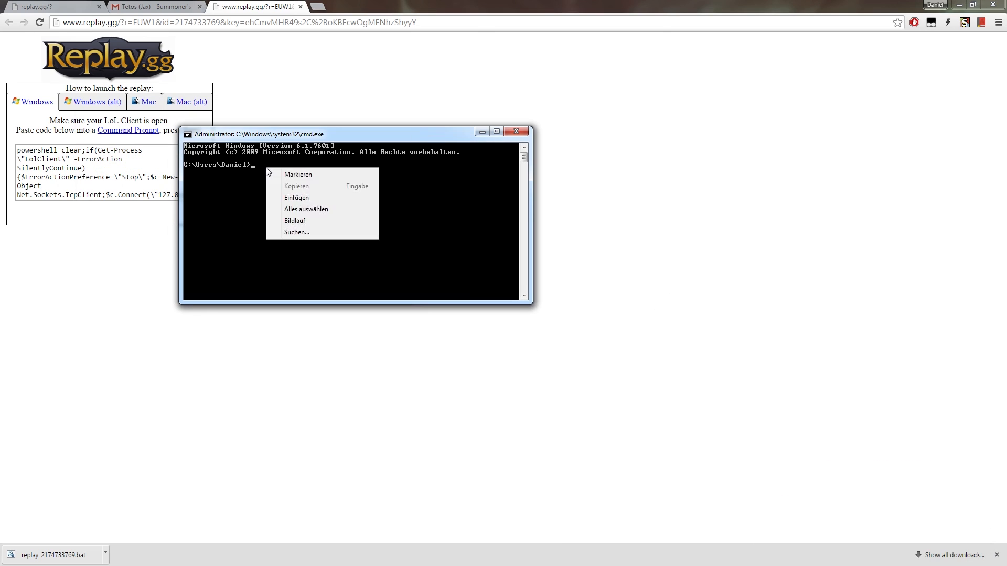
left_click(296, 197)
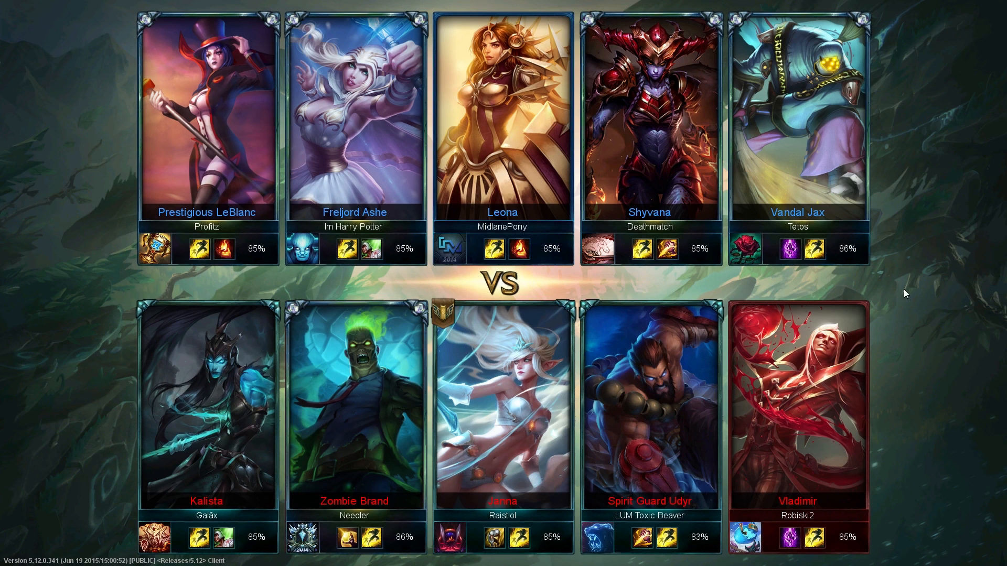
mouse_move(897, 293)
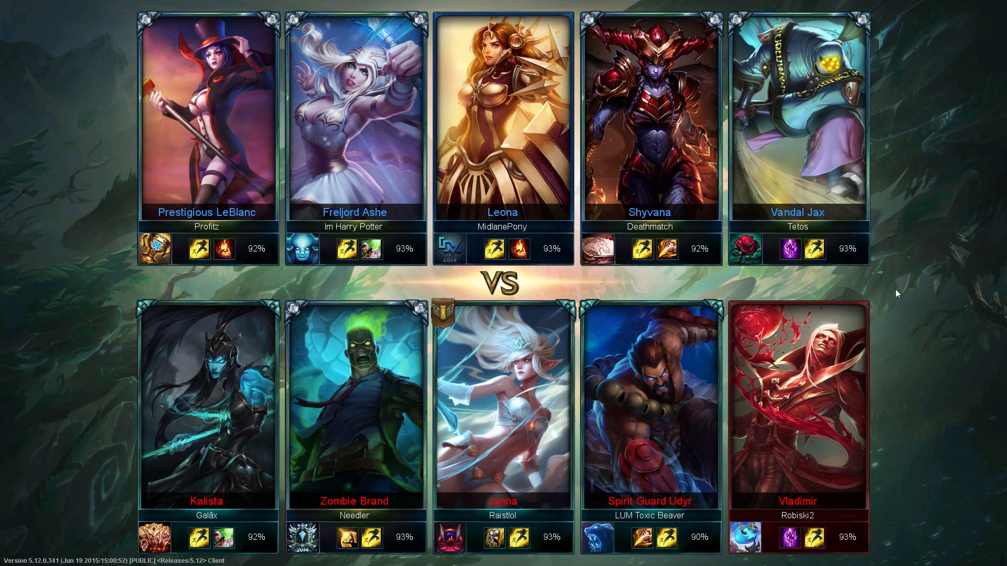